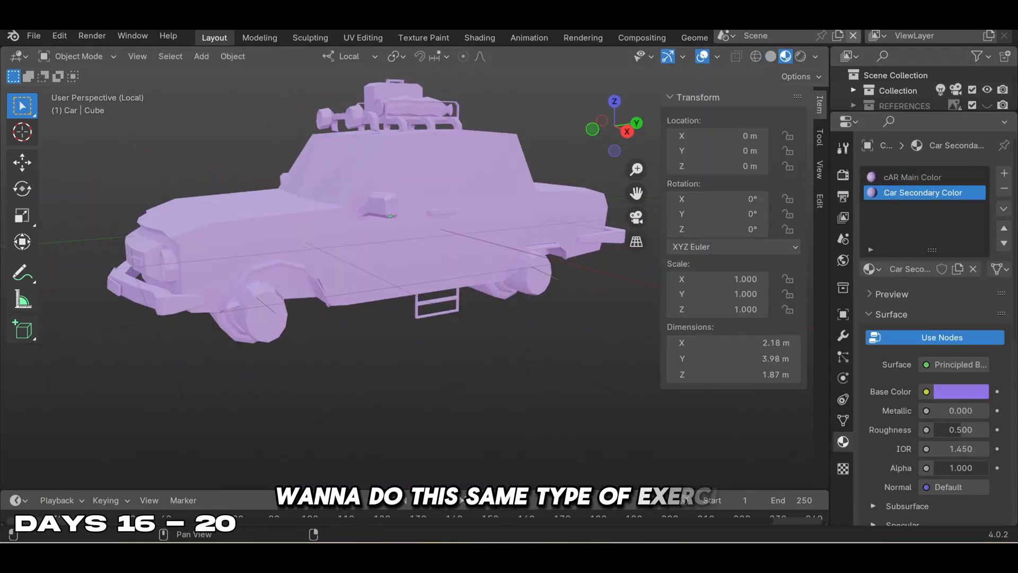
# Use File > Append to browse for the source file for the car project
pyautogui.press('Tab')
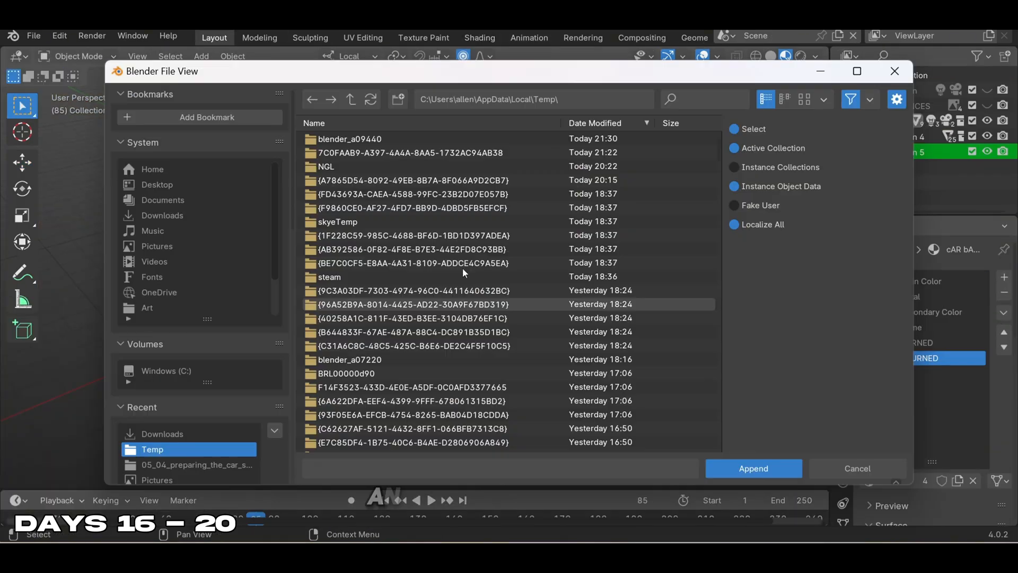
# Use an HDRI Environment Texture as the World colour at strength 2
pyautogui.click(753, 468)
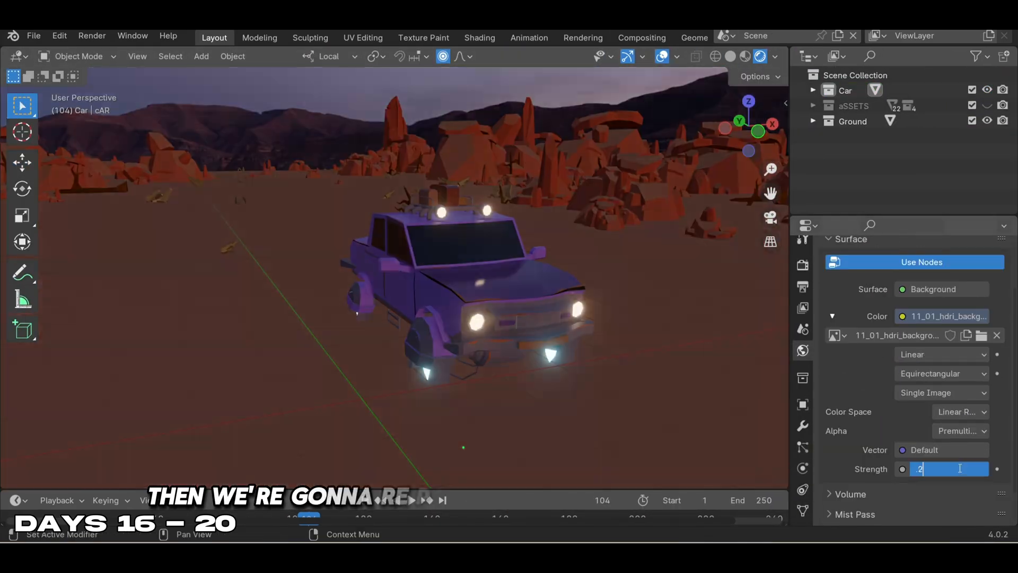
# Add headlight spotlights with tuned Power and Spot Shape, then rotate the camera onto the car
pyautogui.click(479, 37)
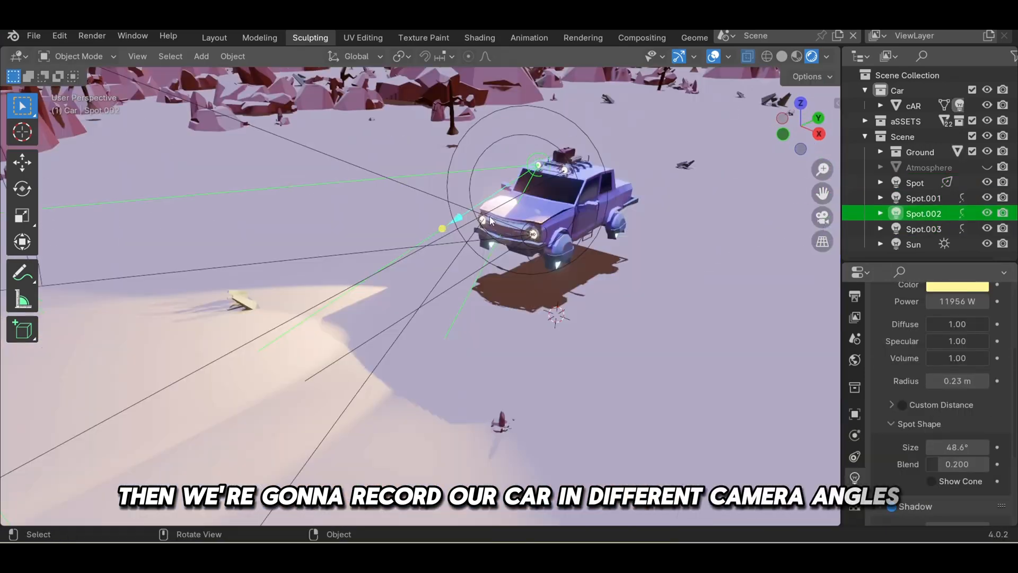
pyautogui.click(914, 182)
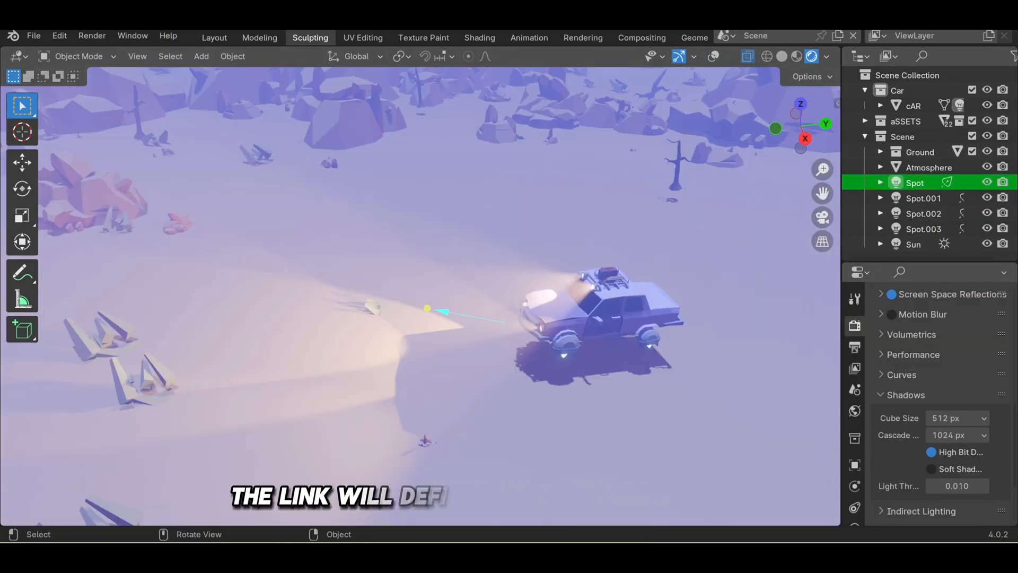
pyautogui.click(260, 37)
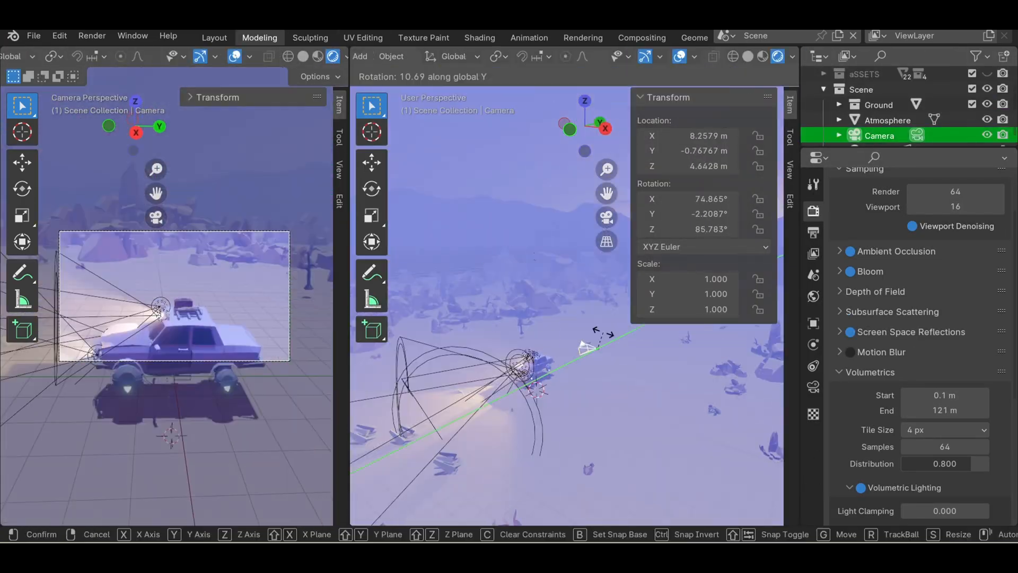
# Keyframe each gROUND object's Y location and make its F-Curves linear
pyautogui.click(528, 37)
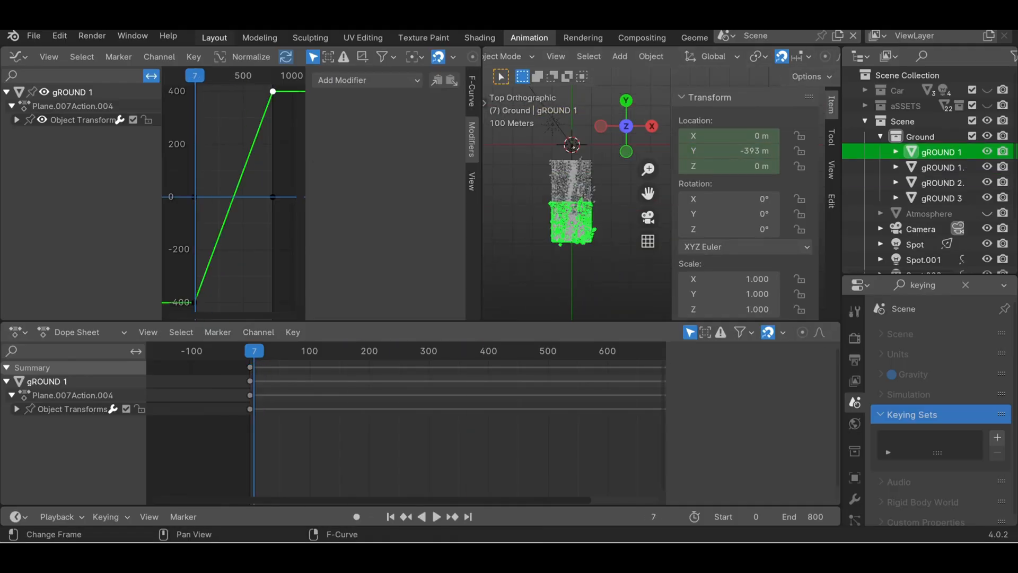
pyautogui.click(929, 213)
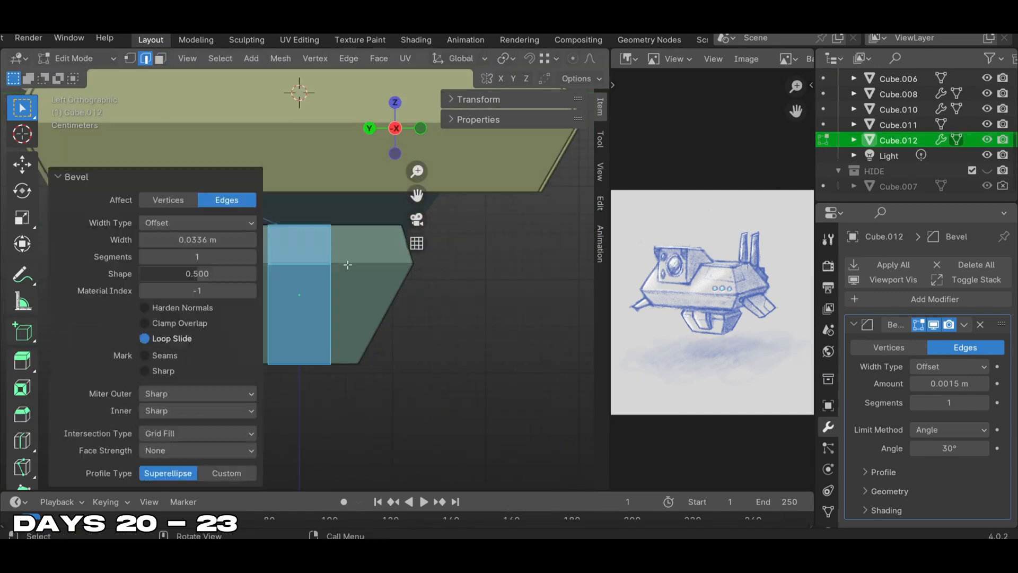
# Subtract Cube.017 from Cylinder.007 with BoolTool Difference and add a 0.0001 m Bevel
pyautogui.press('Tab')
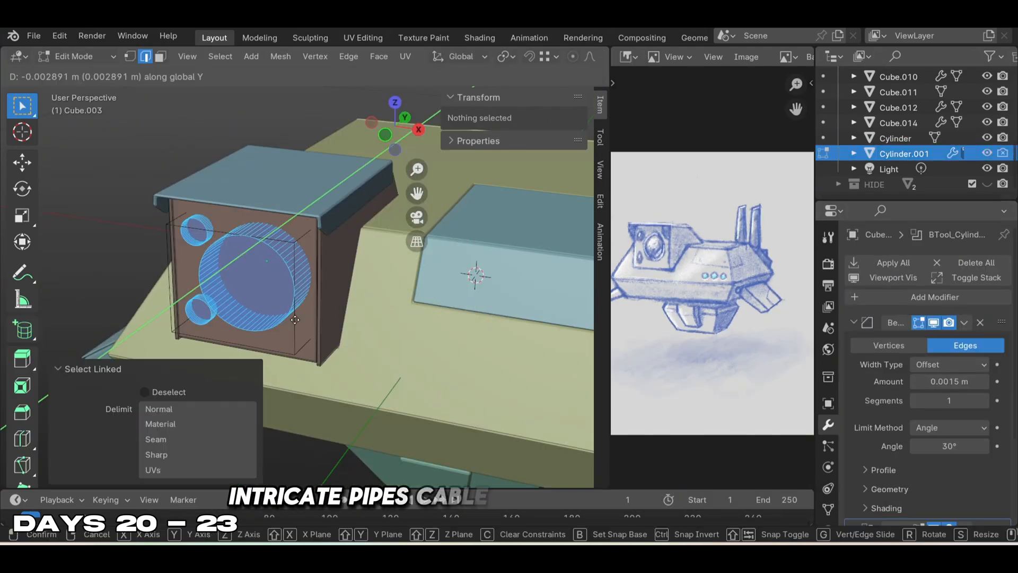
pyautogui.press('Tab')
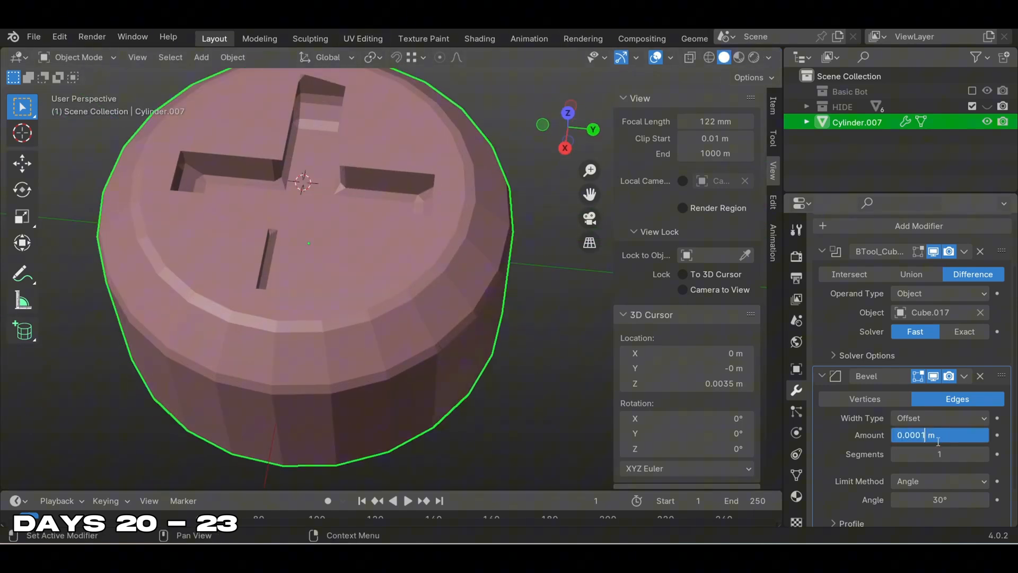
pyautogui.click(937, 312)
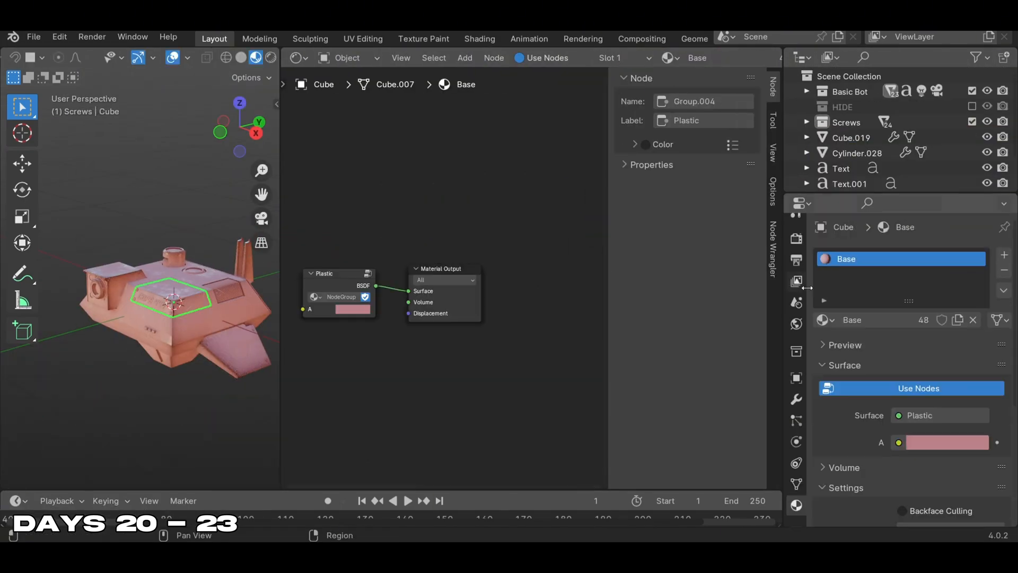
# Assign the Plastic node group to Base and build Lens from Glass BSDF, ColorRamp and Mix Shader
pyautogui.click(849, 184)
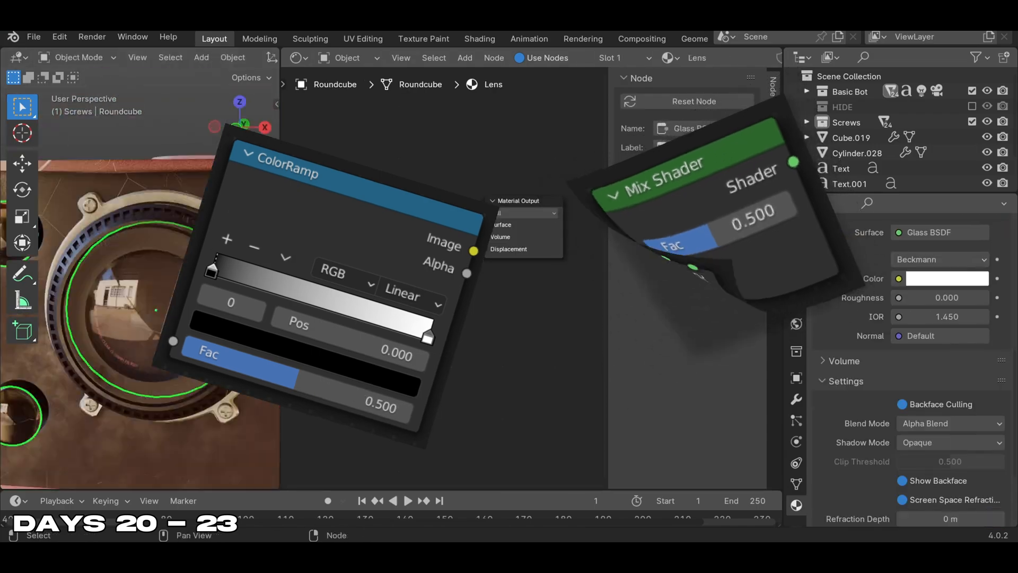
pyautogui.write('mi')
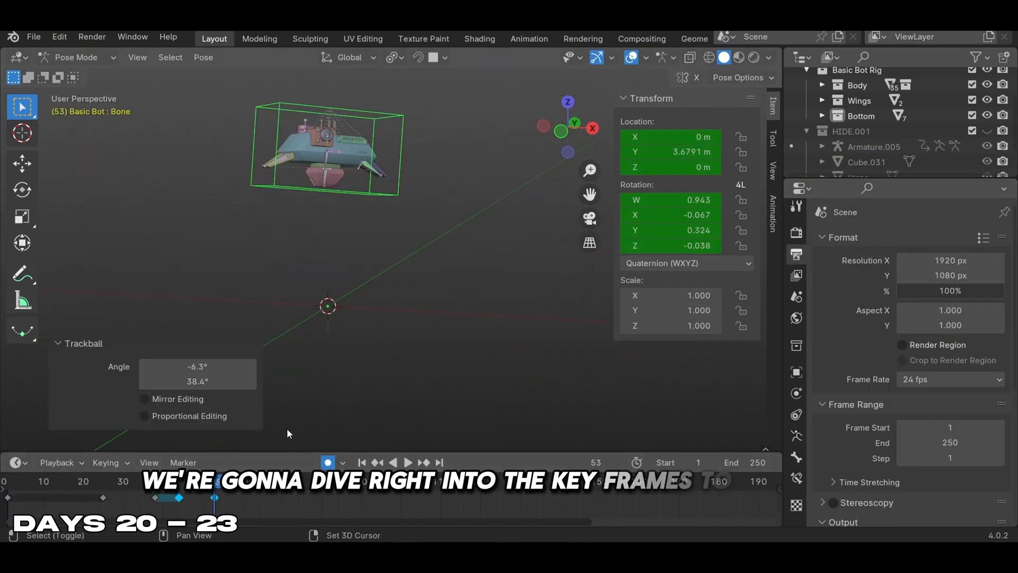
# Rotate Basic Bot Rig bones in Pose Mode and insert keyframes at several frames
pyautogui.click(358, 480)
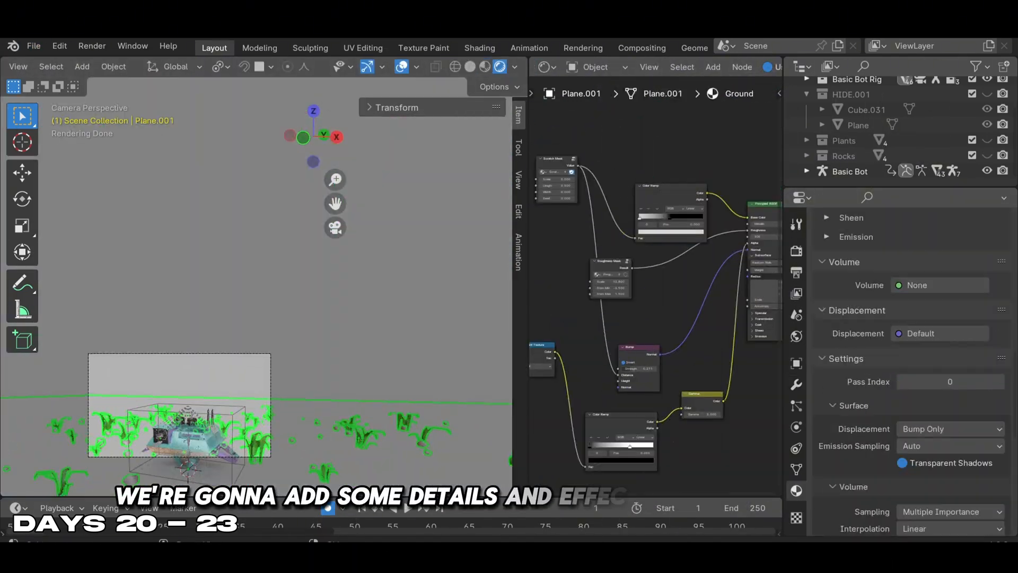
# Give Plane.001 a noise, color ramp and bump ground material, and scatter plant meshes
pyautogui.click(641, 45)
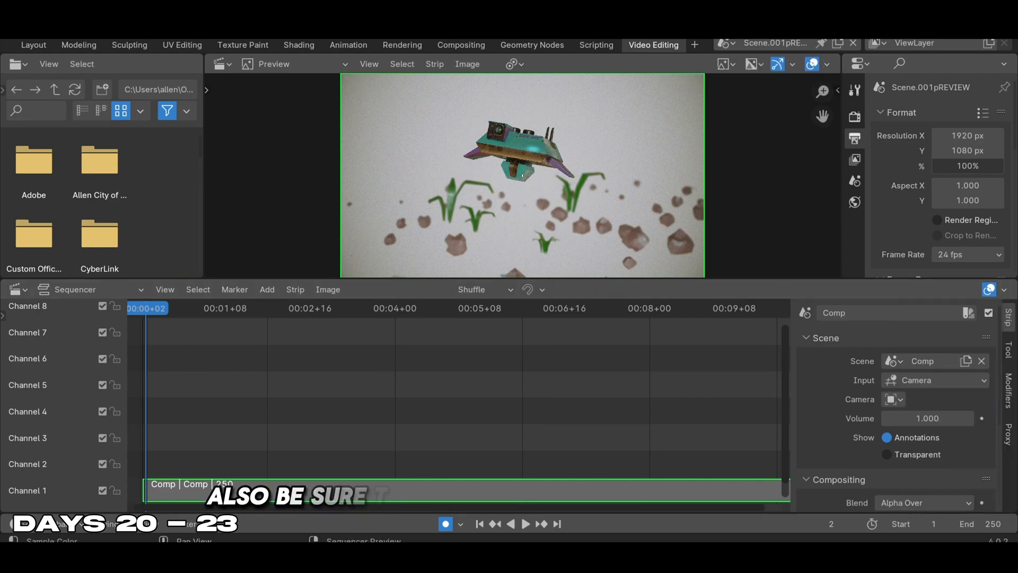
# Add the Comp scene as a sequencer strip in Video Editing and check the Preview
pyautogui.click(1000, 289)
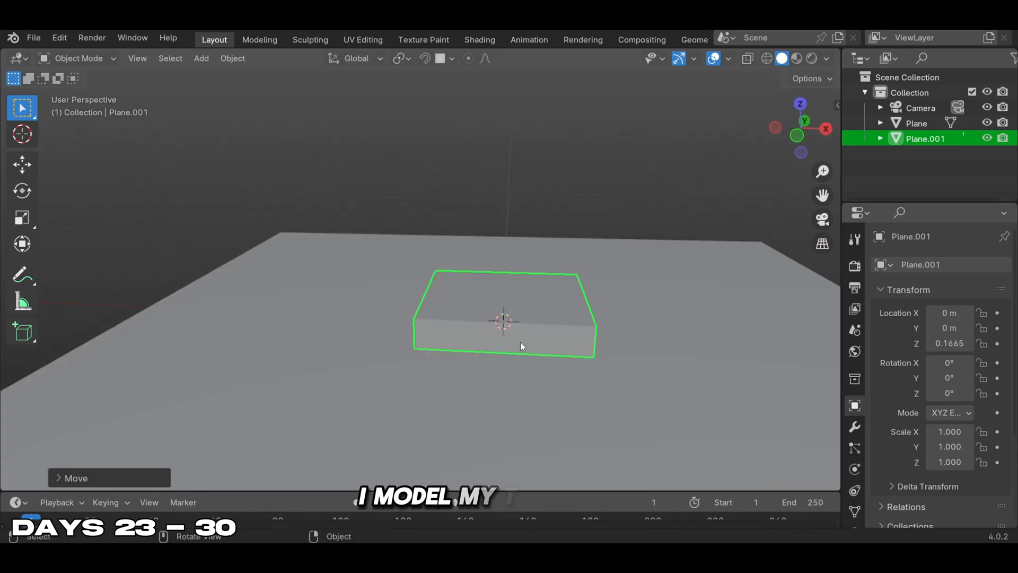
# Extrude and inset a plane into a stepped base, then add Head, Jaw and Neck cubes
pyautogui.press('Tab')
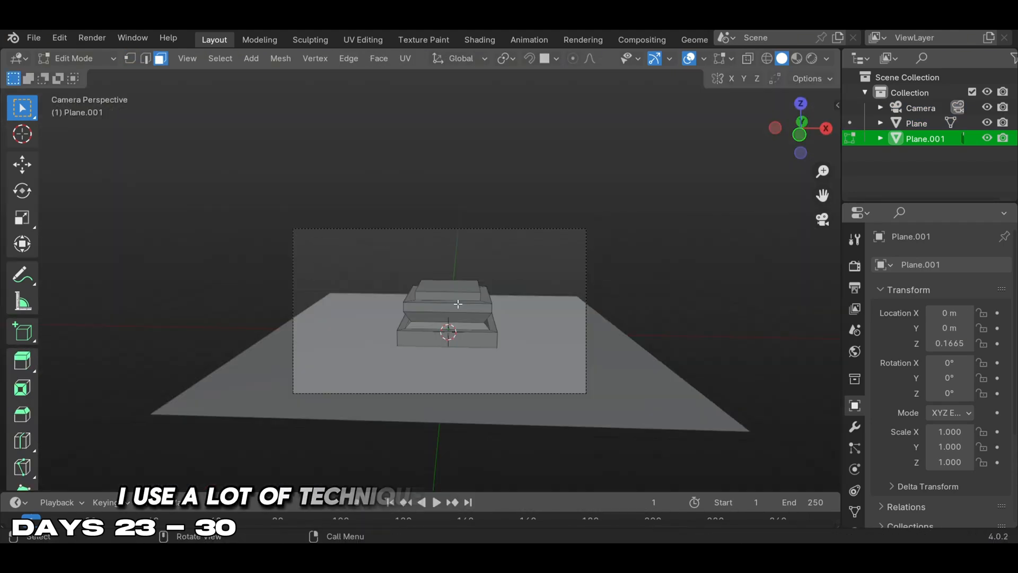
pyautogui.press('Tab')
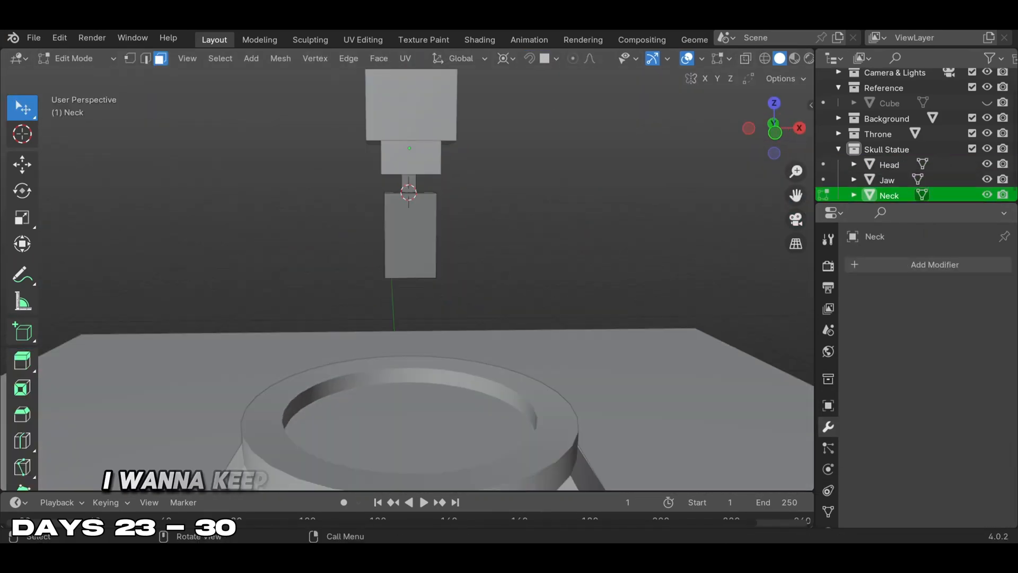
# Select a statue part and toggle Edit Mode to shape the mirrored shoulders and arms
pyautogui.click(887, 180)
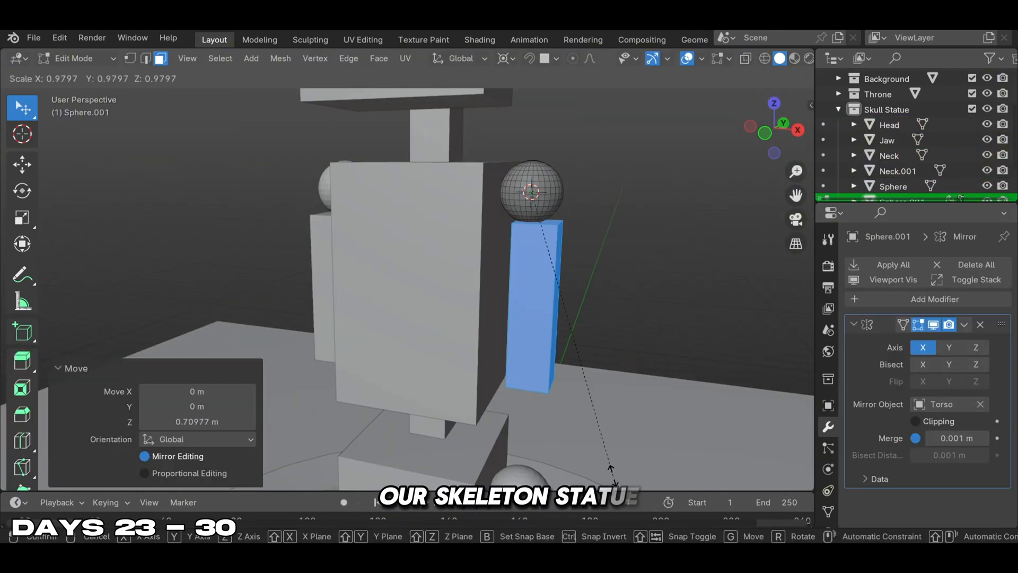
pyautogui.press('Tab')
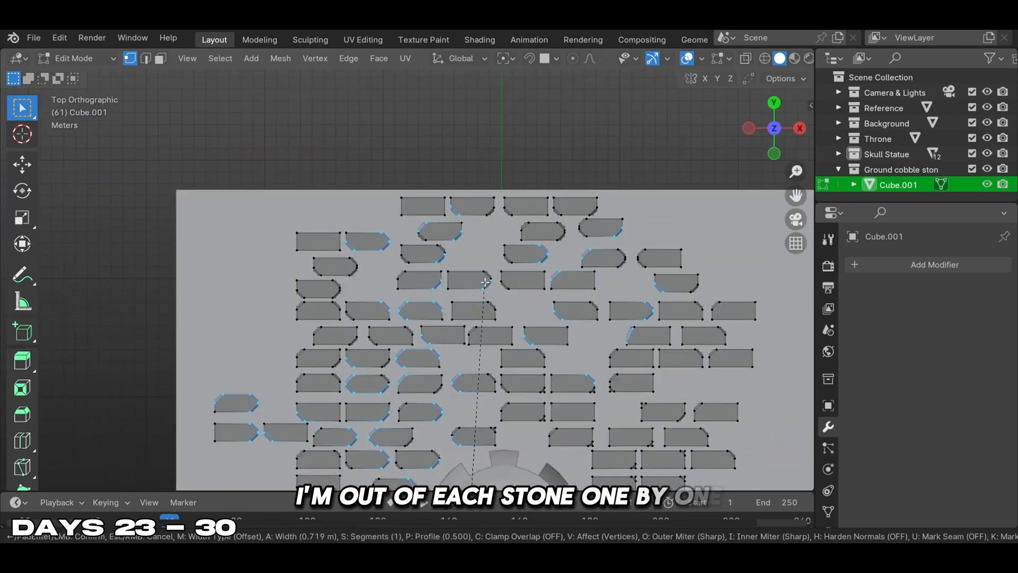
# Toggle Edit Mode repeatedly to bevel cobblestone corners and shape low-poly crystals
pyautogui.press('Tab')
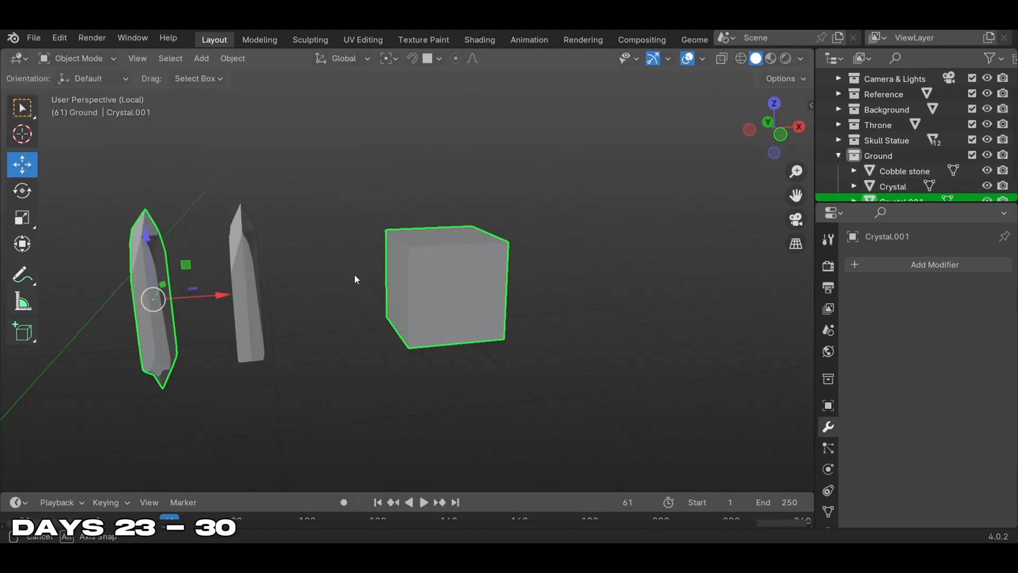
pyautogui.press('Tab')
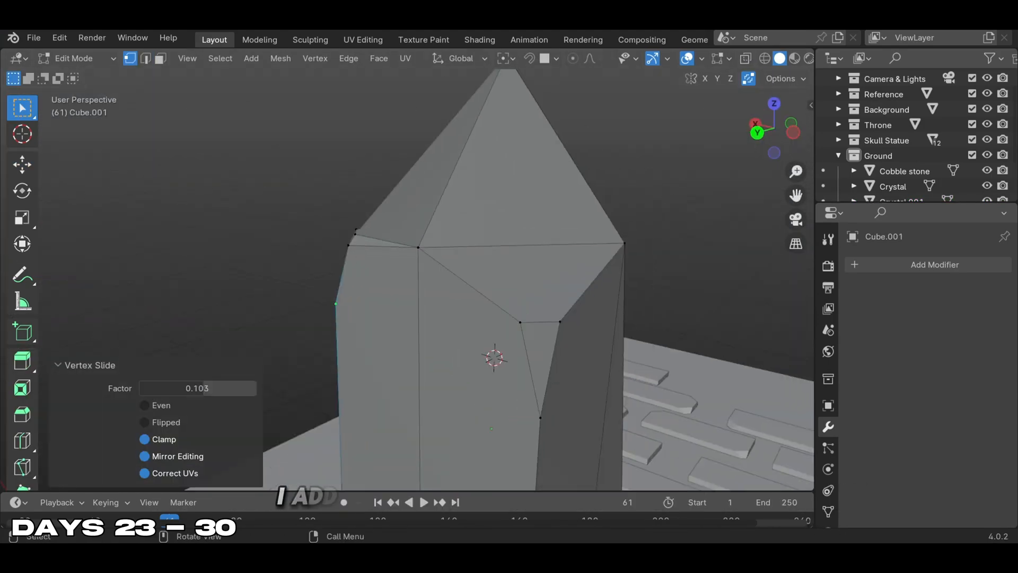
pyautogui.press('Tab')
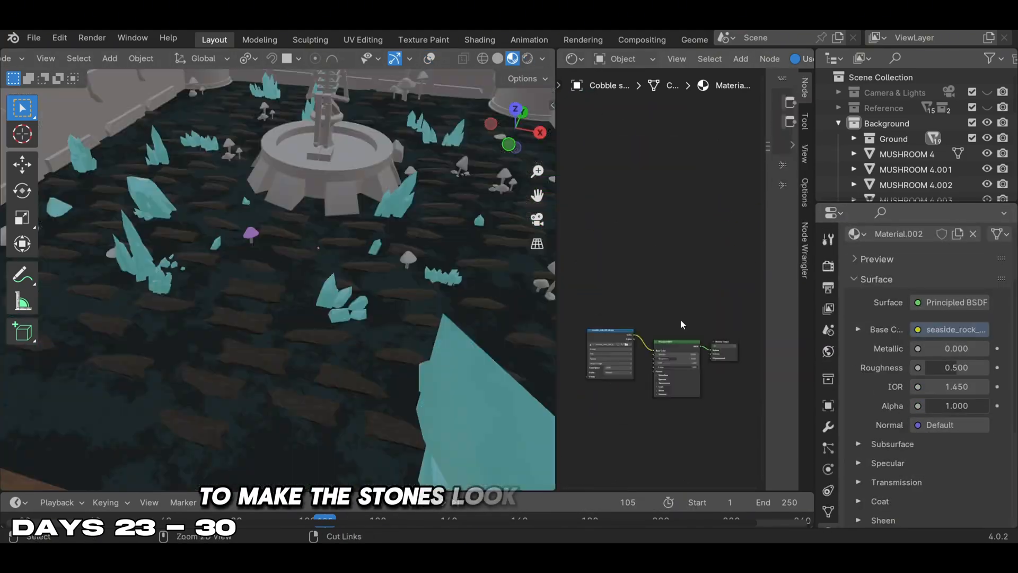
# Switch to the Shading workspace to texture the cobblestone material
pyautogui.click(479, 39)
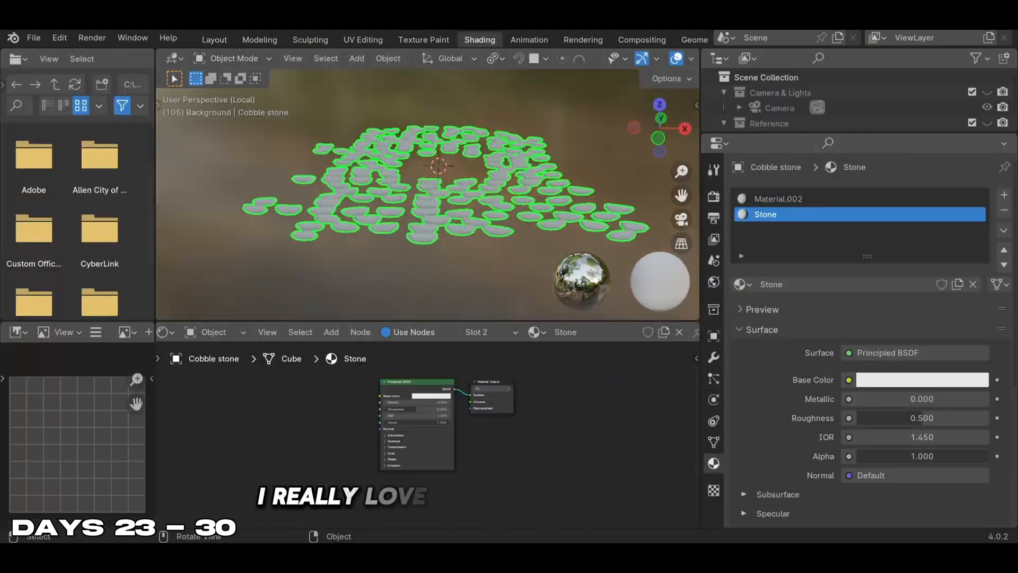